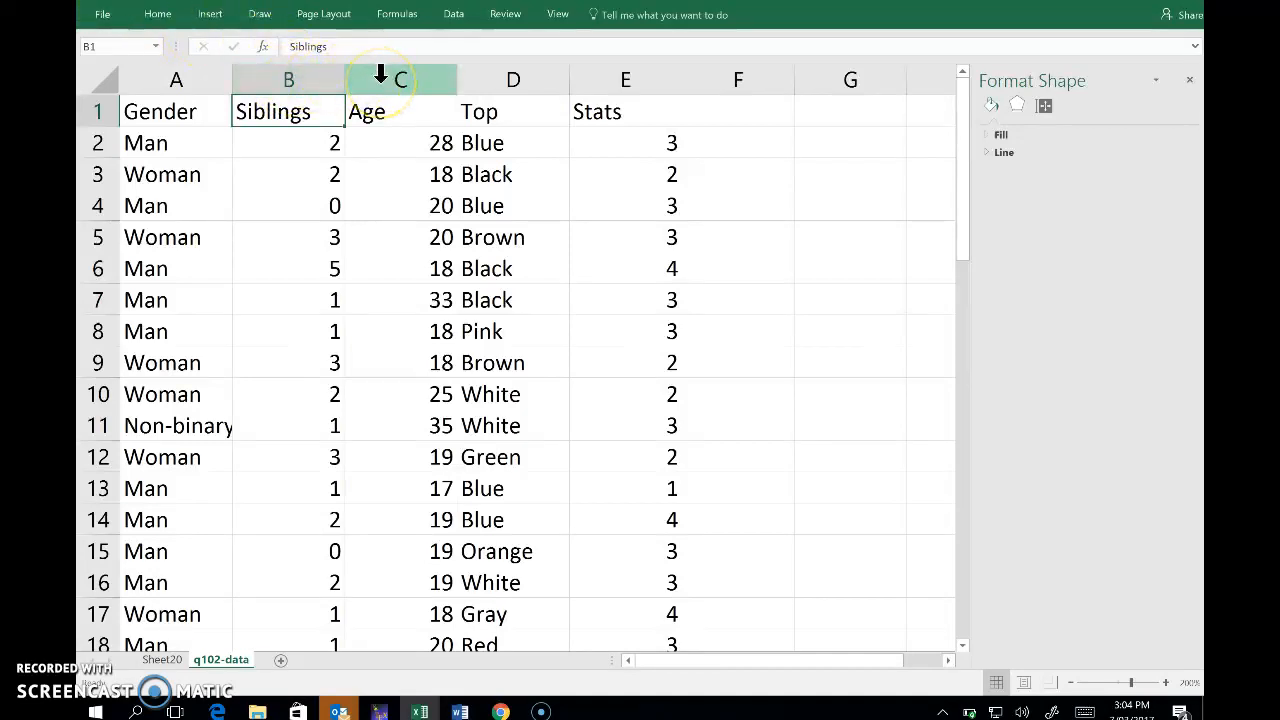
# Select the Age column C as chart data and bring up the Insert chart options
pyautogui.click(400, 80)
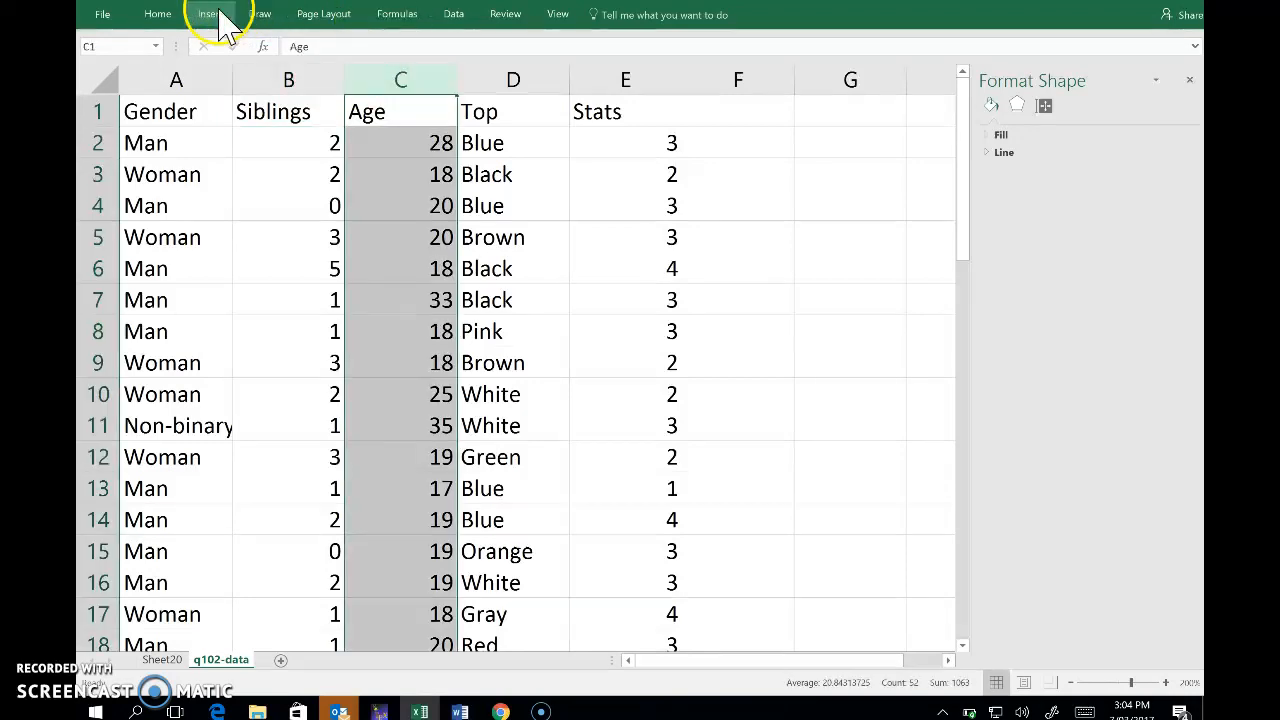
pyautogui.click(208, 12)
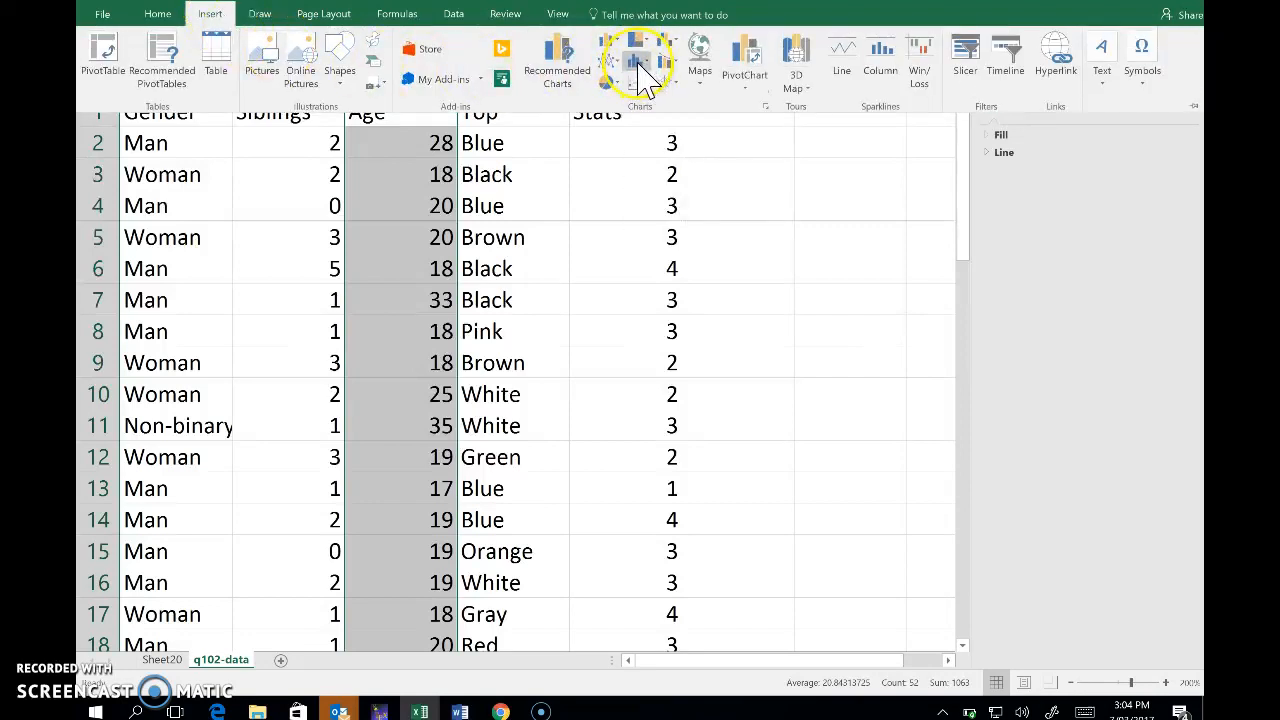
pyautogui.moveTo(636, 62)
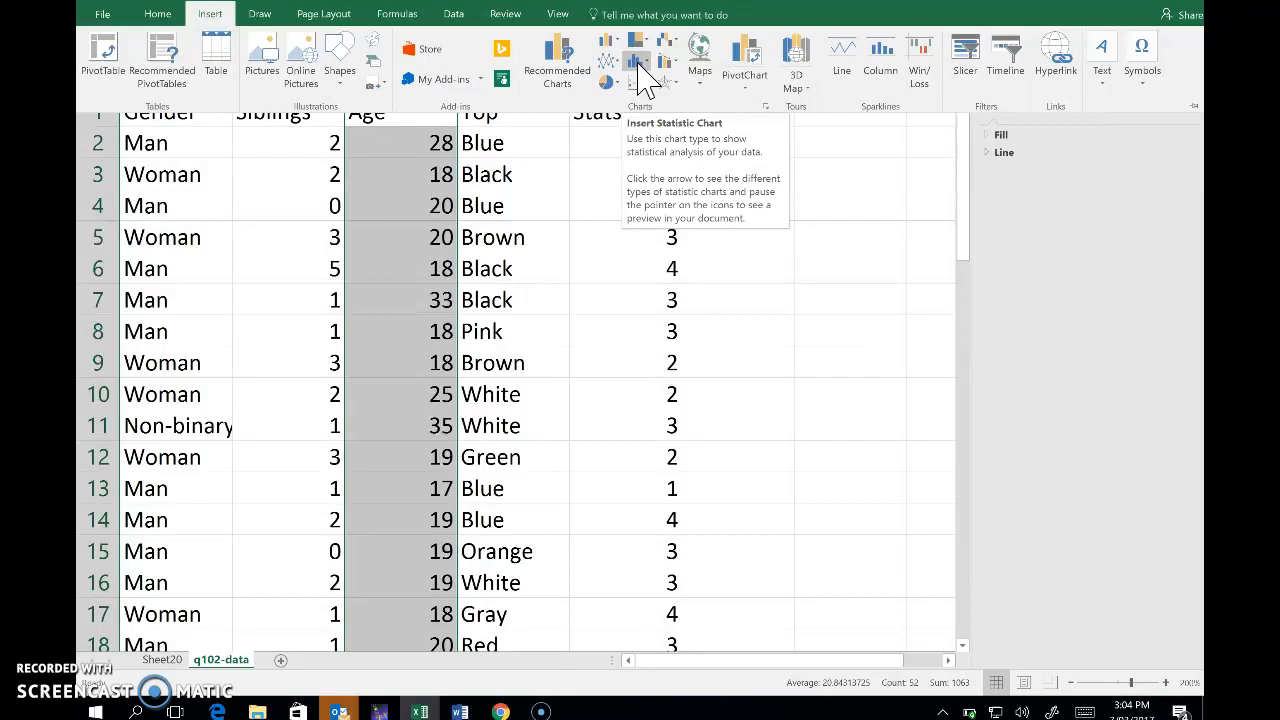
# Insert a histogram of the Age values and drag it toward the sheet's top-left
pyautogui.click(636, 56)
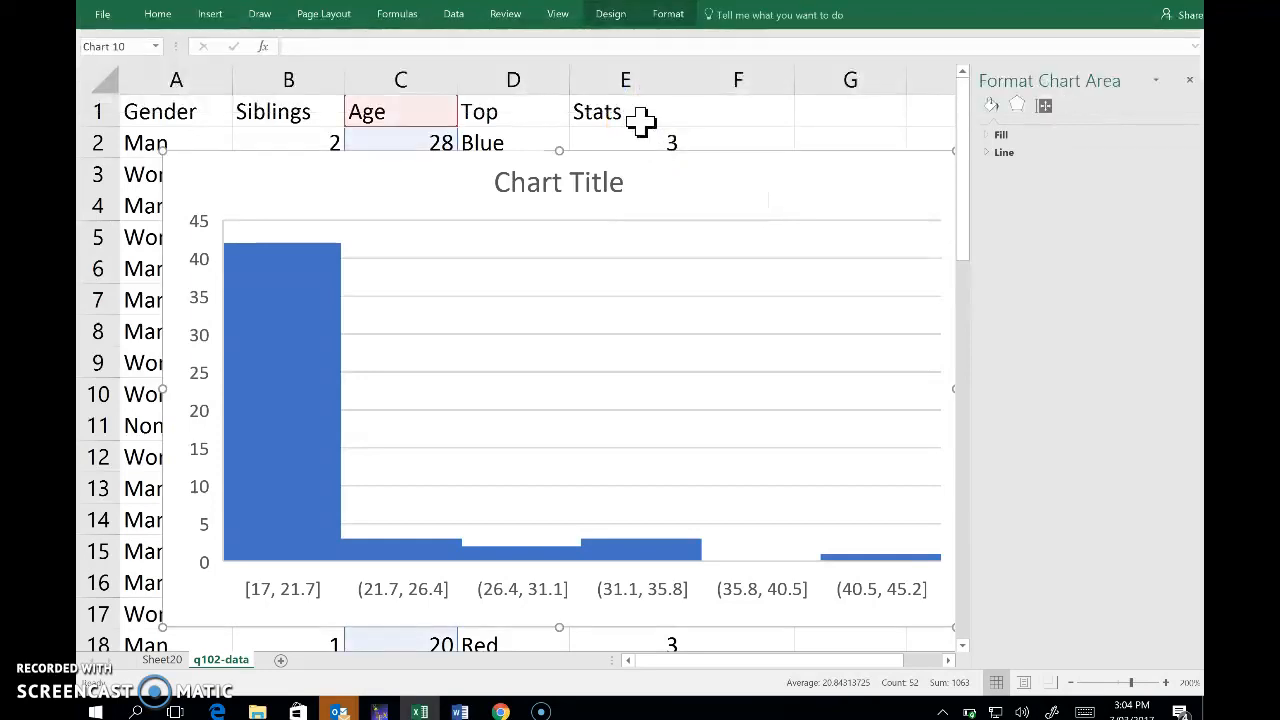
pyautogui.click(670, 190)
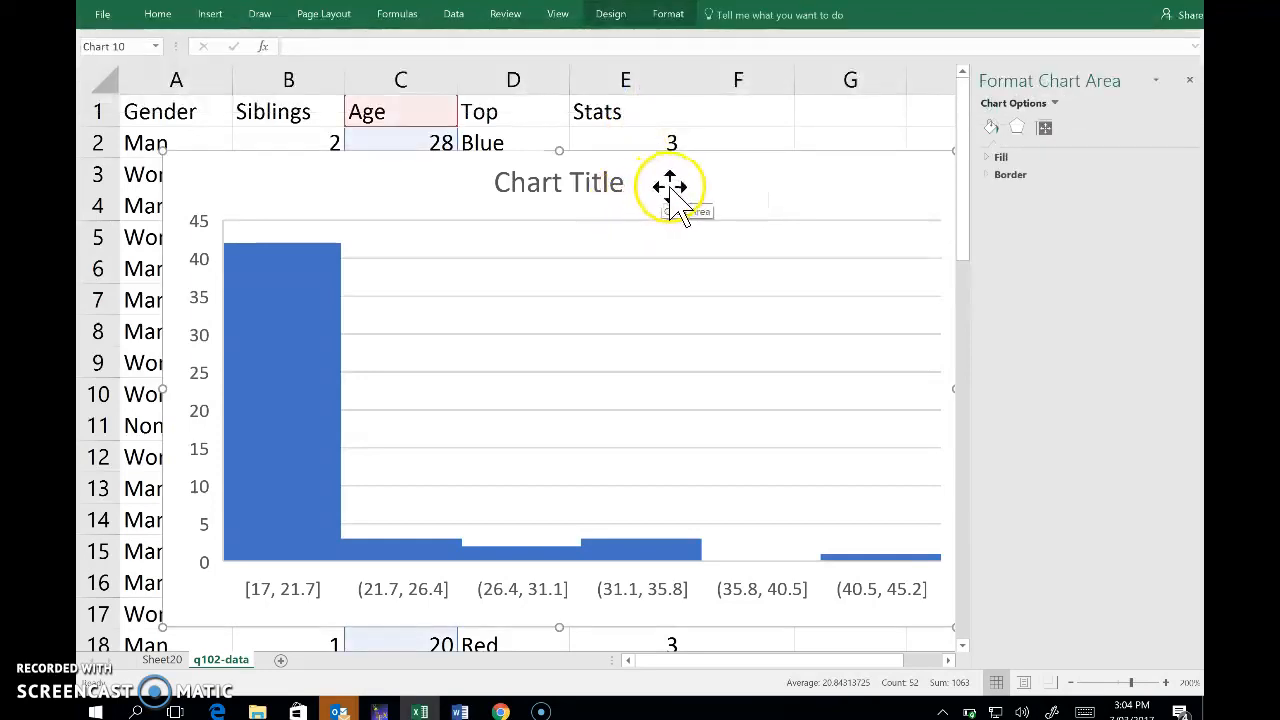
pyautogui.moveTo(672, 188)
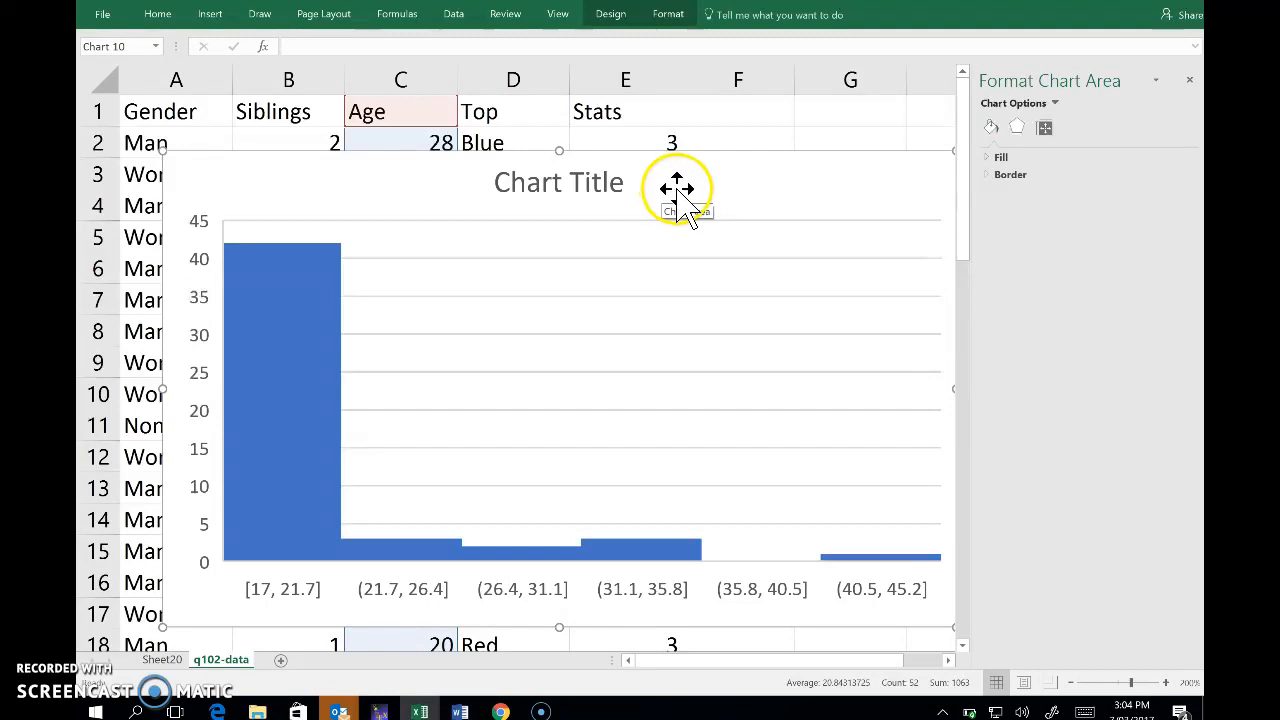
pyautogui.moveTo(676, 188); pyautogui.dragTo(648, 164)
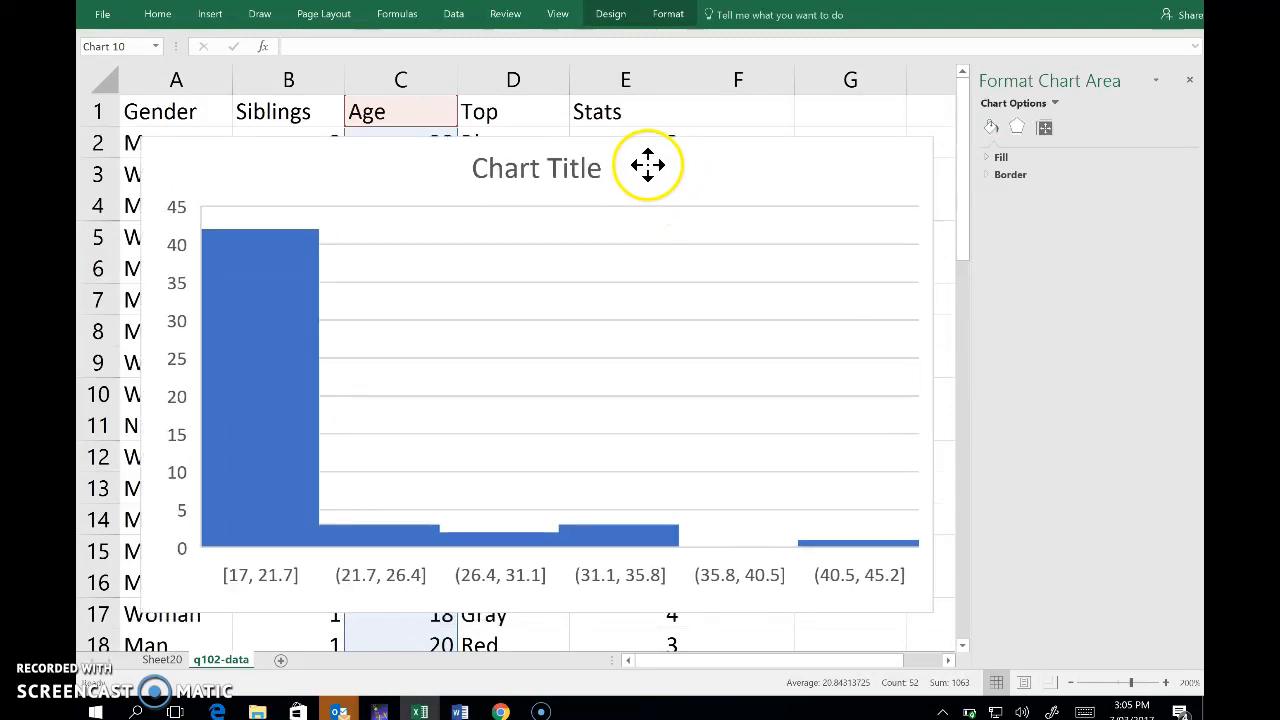
pyautogui.moveTo(648, 164); pyautogui.dragTo(652, 150)
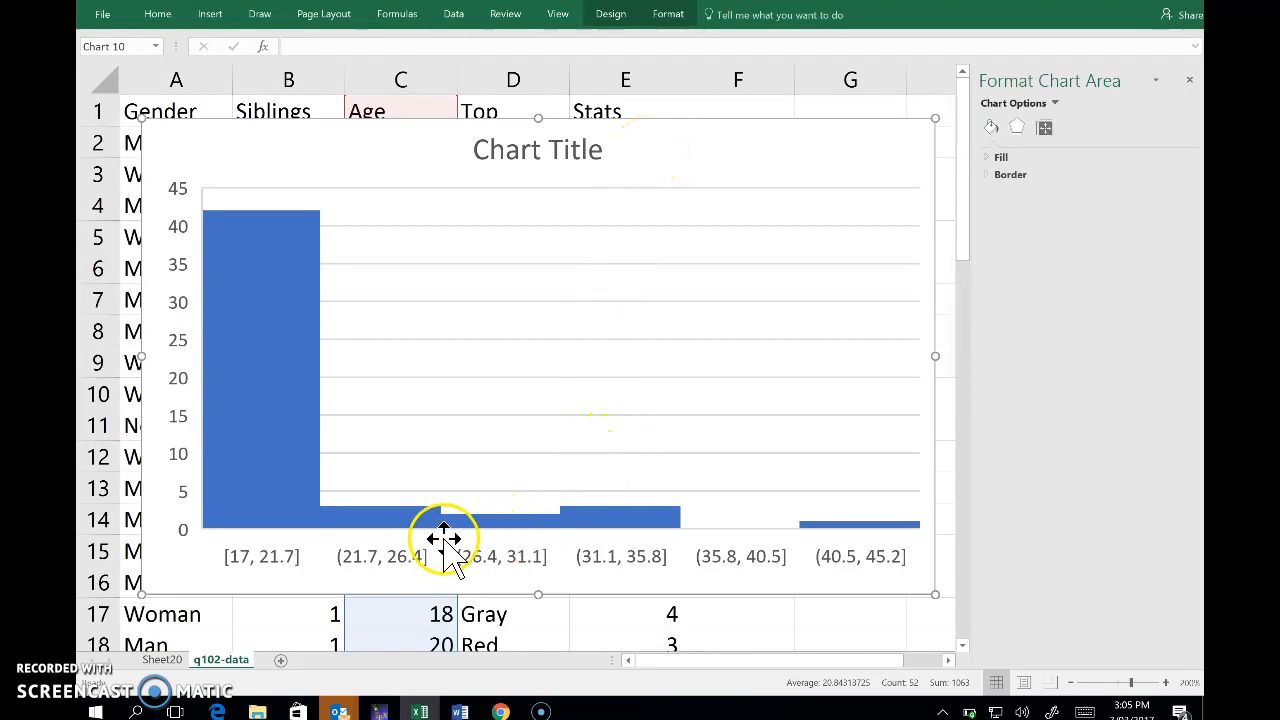
pyautogui.moveTo(530, 564)
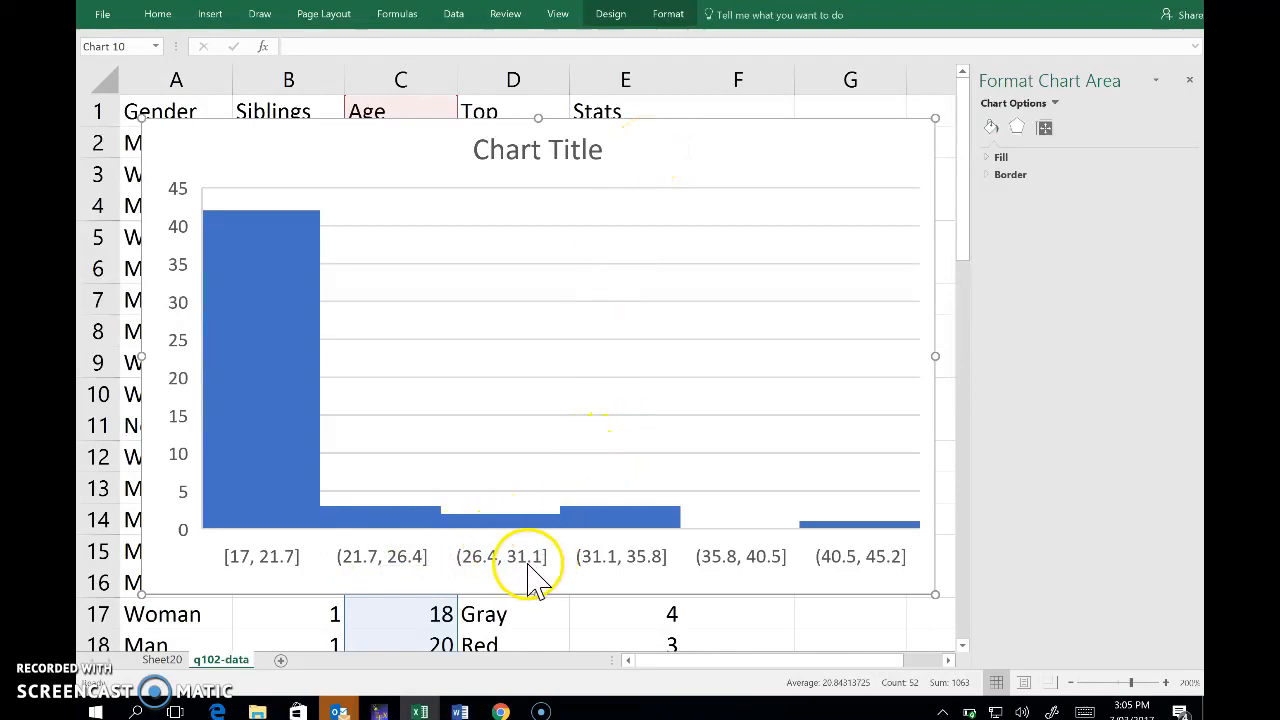
pyautogui.moveTo(530, 570)
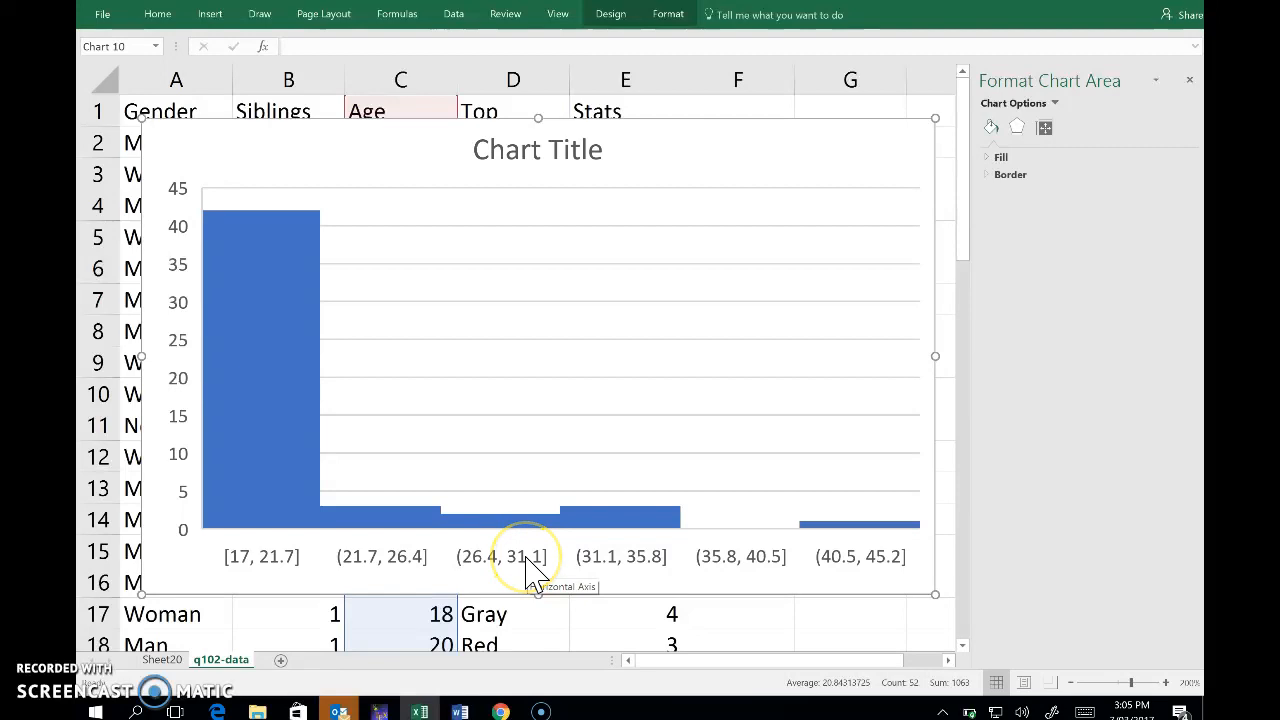
pyautogui.moveTo(520, 576)
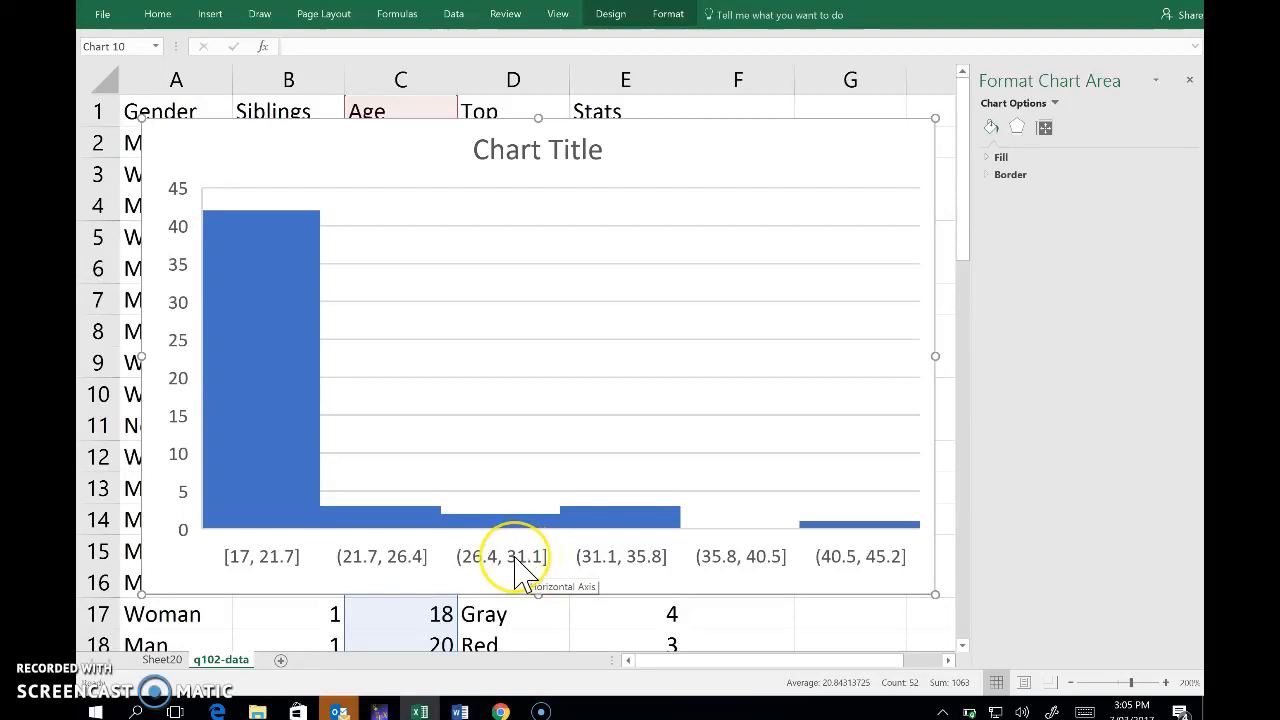
# Format the horizontal age axis to use a fixed bin width of 2 years
pyautogui.rightClick(516, 556)
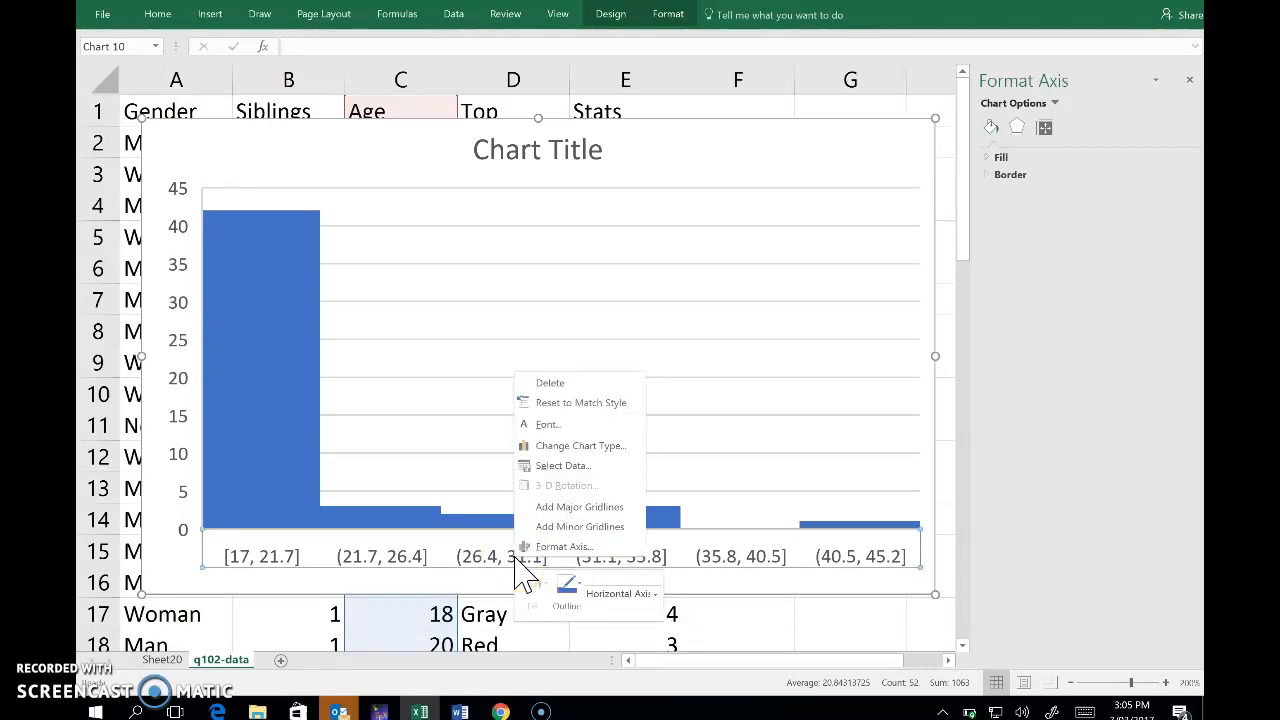
pyautogui.click(564, 546)
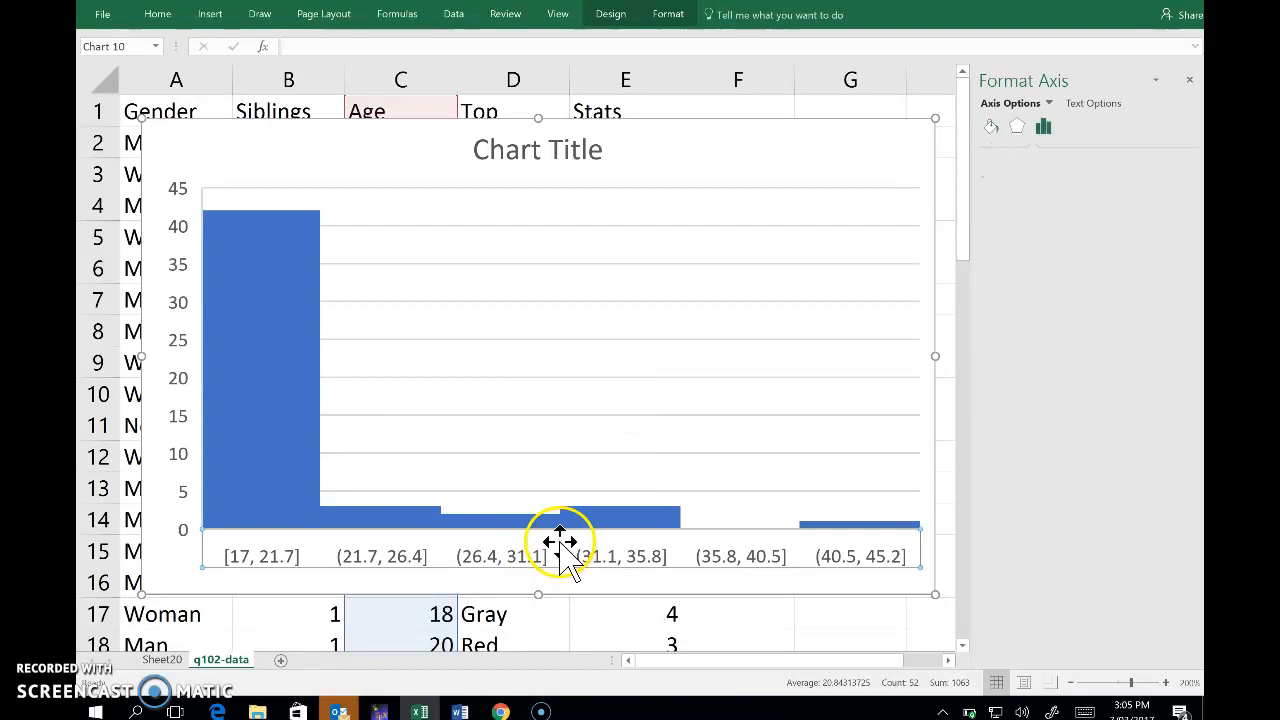
pyautogui.click(1004, 156)
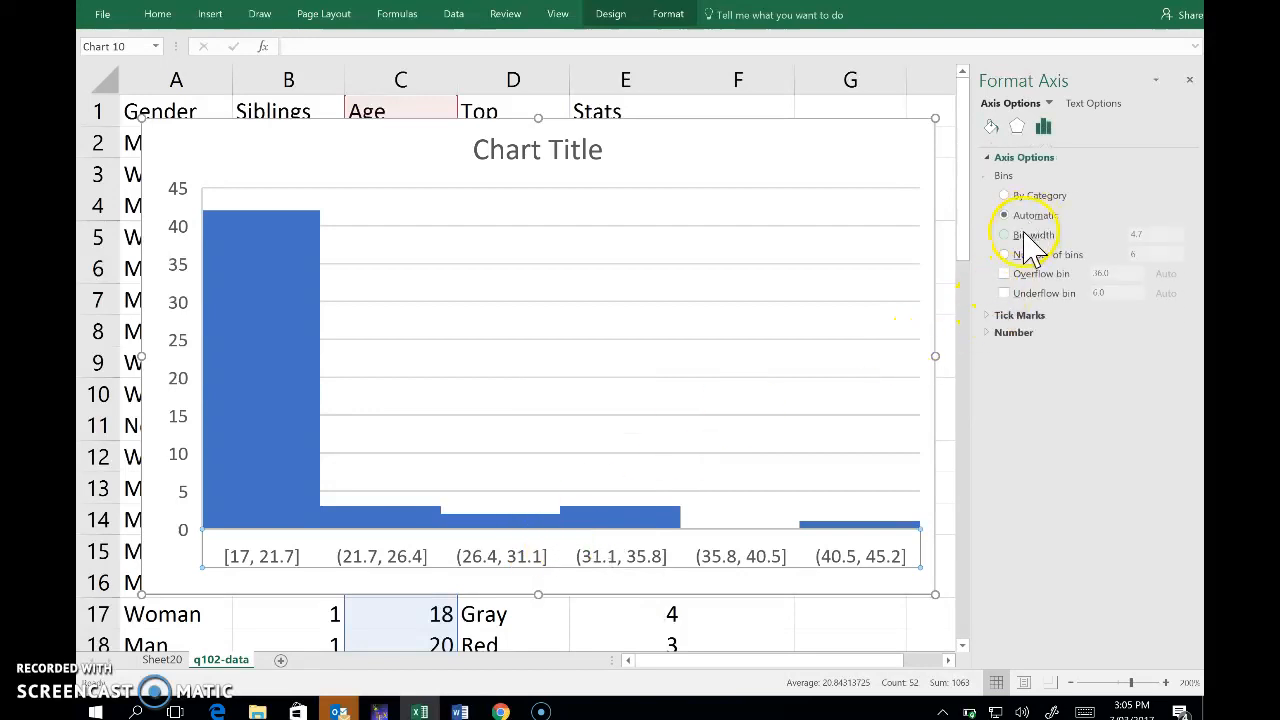
pyautogui.click(1004, 234)
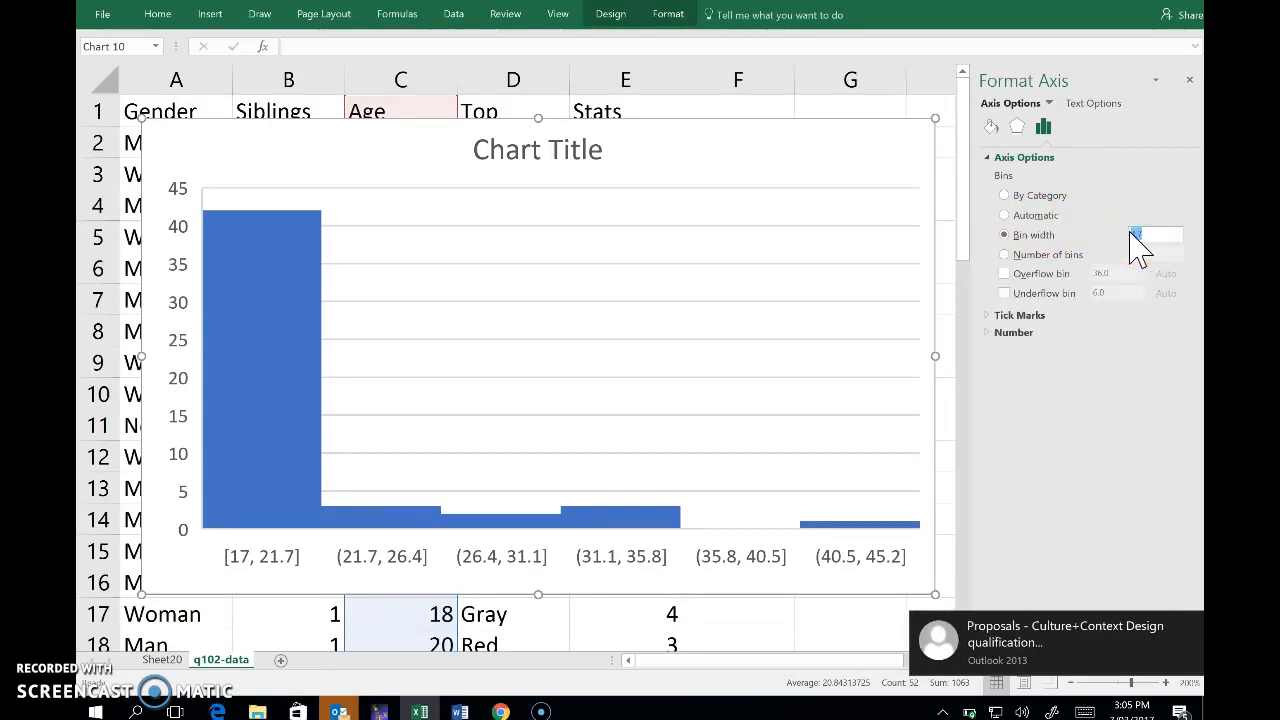
pyautogui.write('7')
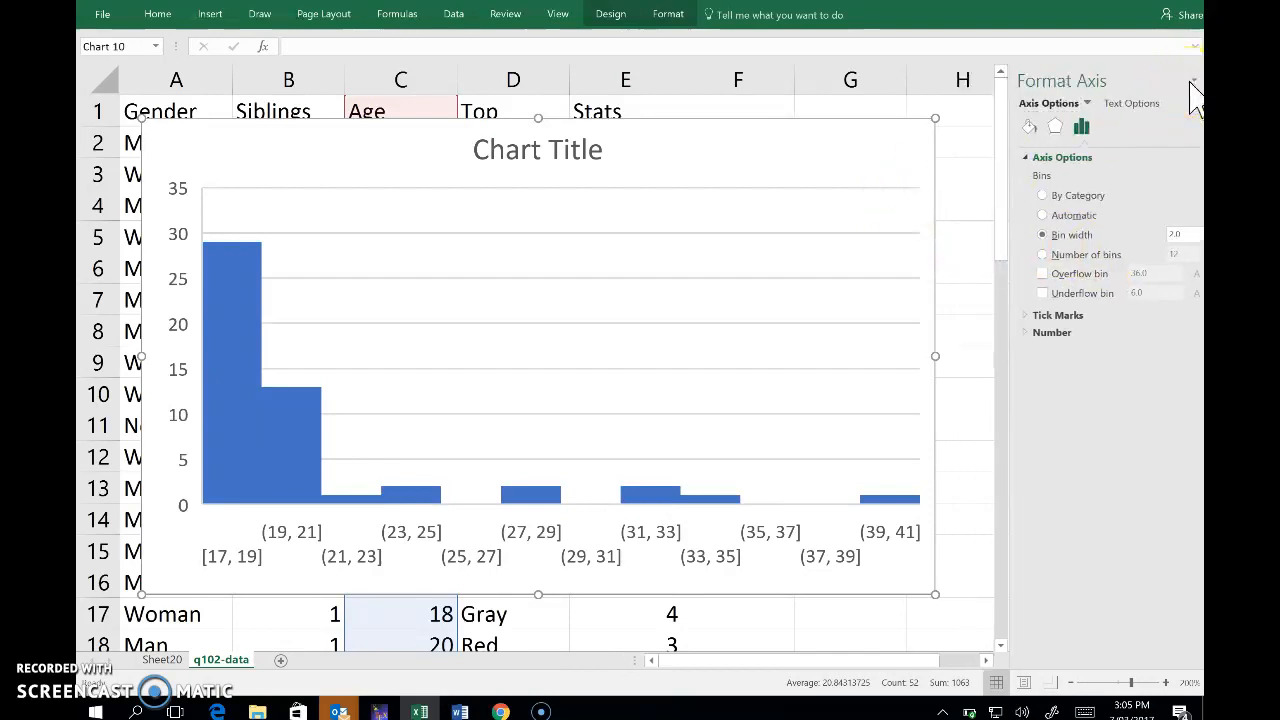
# Add axis titles Age and Frequency and retitle the chart 'Ages of 51 QUAN 102 students'
pyautogui.click(1192, 80)
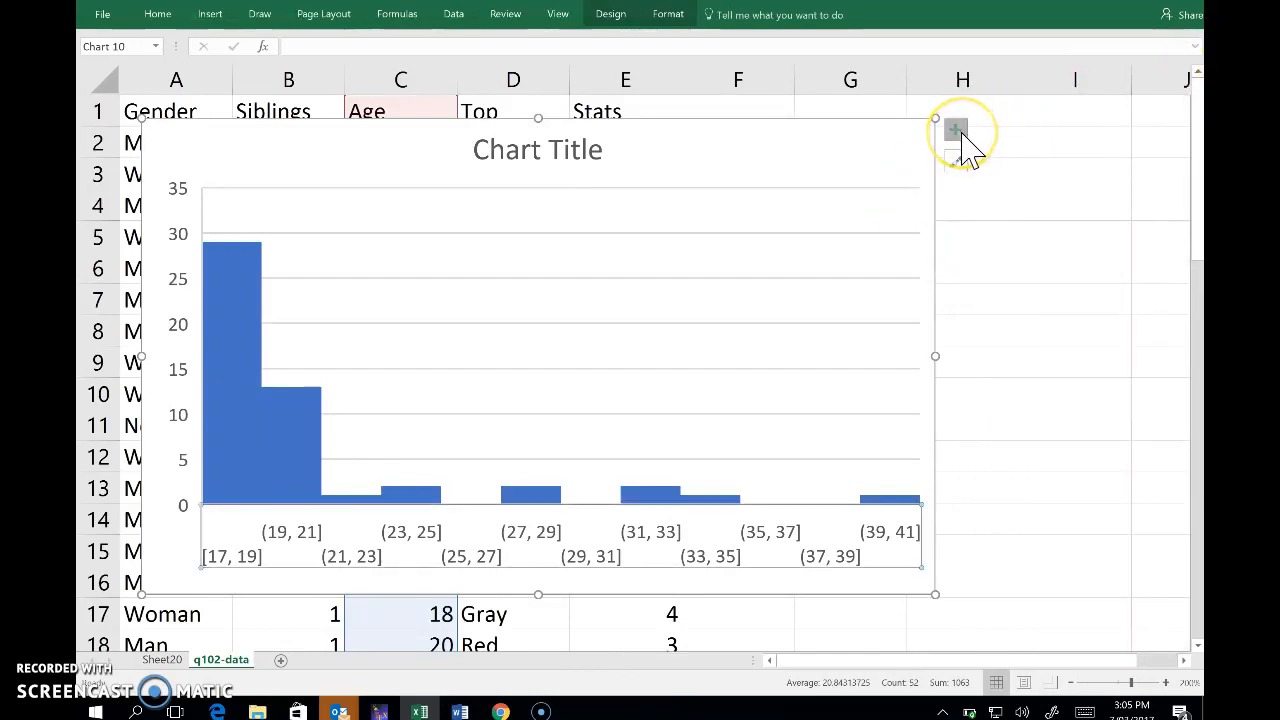
pyautogui.click(954, 130)
pyautogui.write('Frequency')
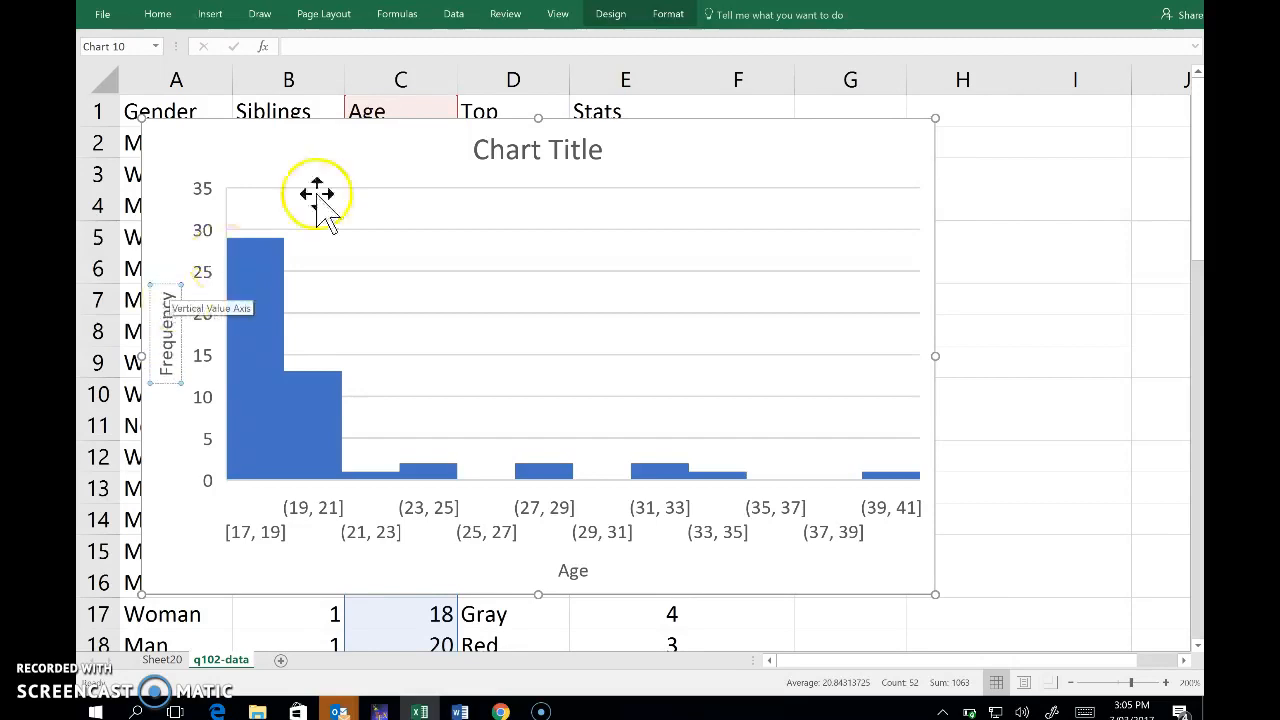
pyautogui.click(536, 148)
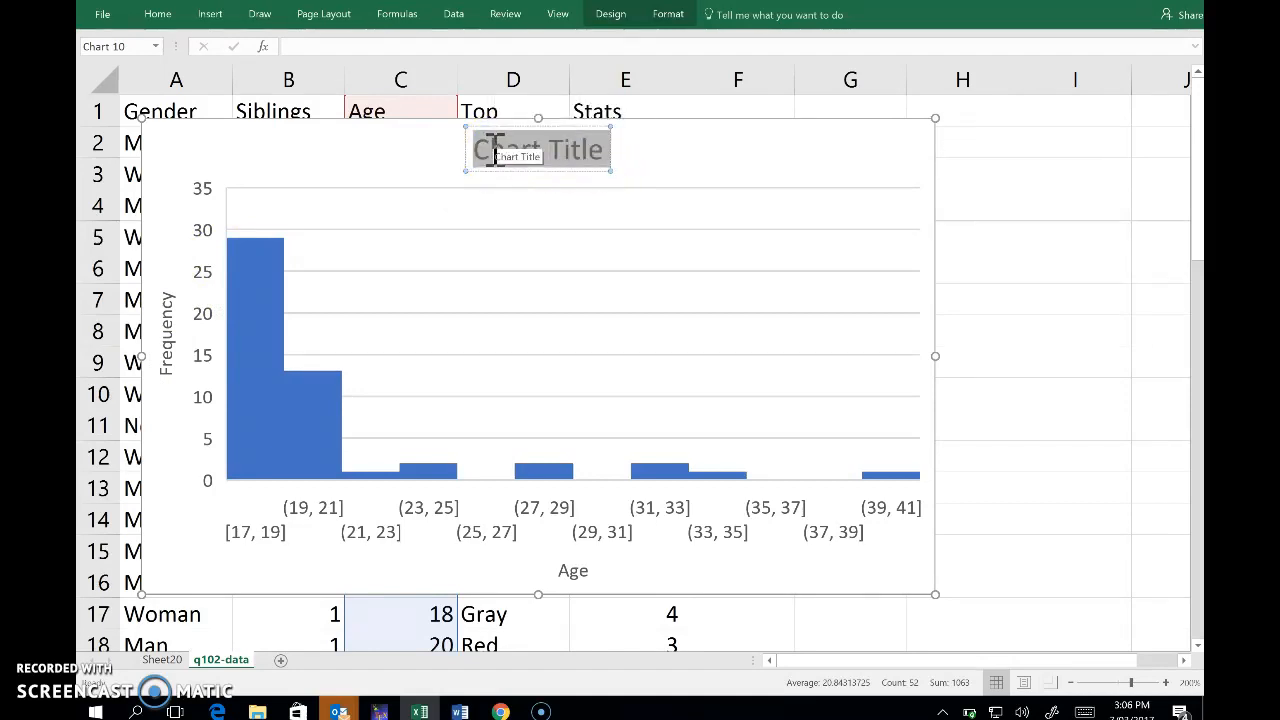
pyautogui.write('Ages of 51 QUAN 102 students')
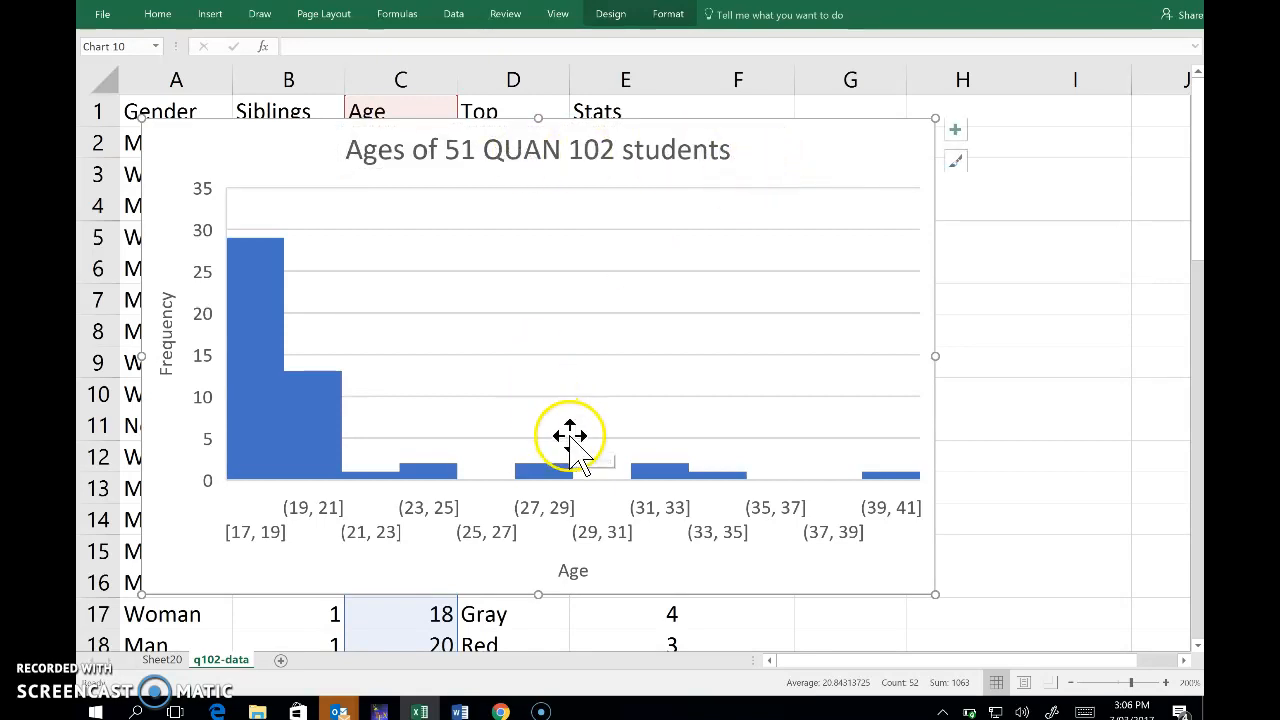
pyautogui.moveTo(266, 548)
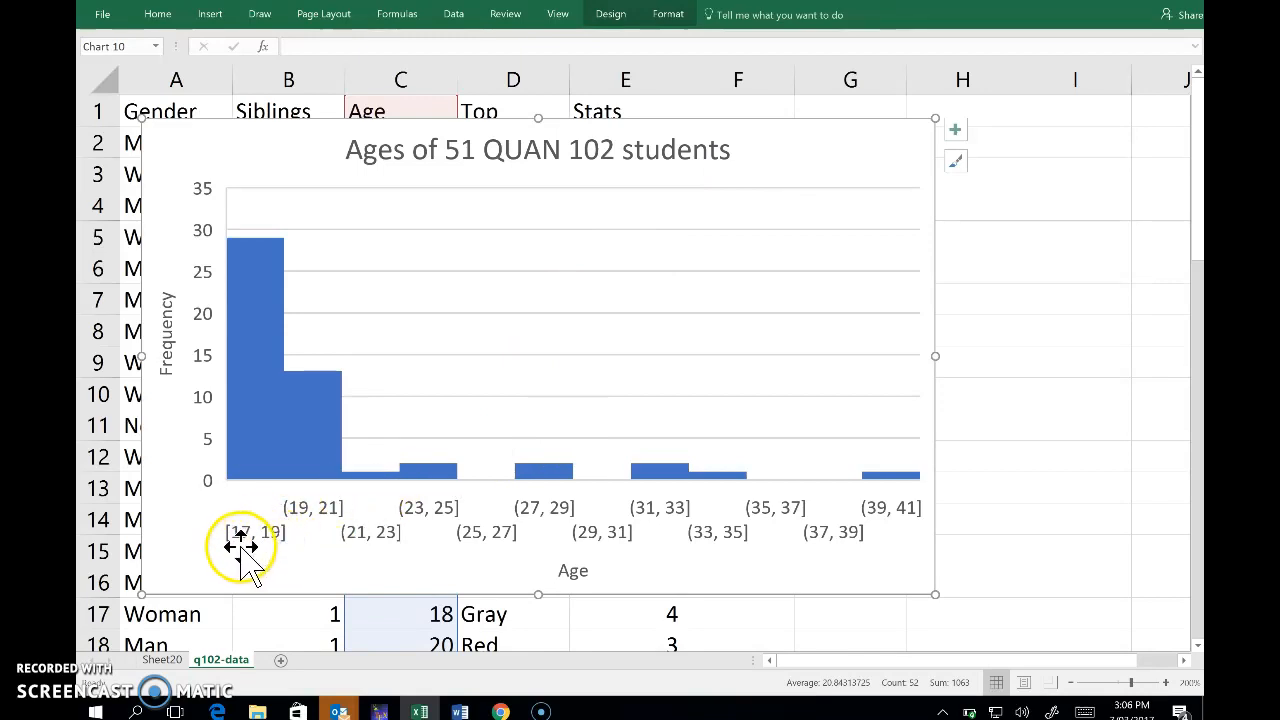
pyautogui.moveTo(284, 556)
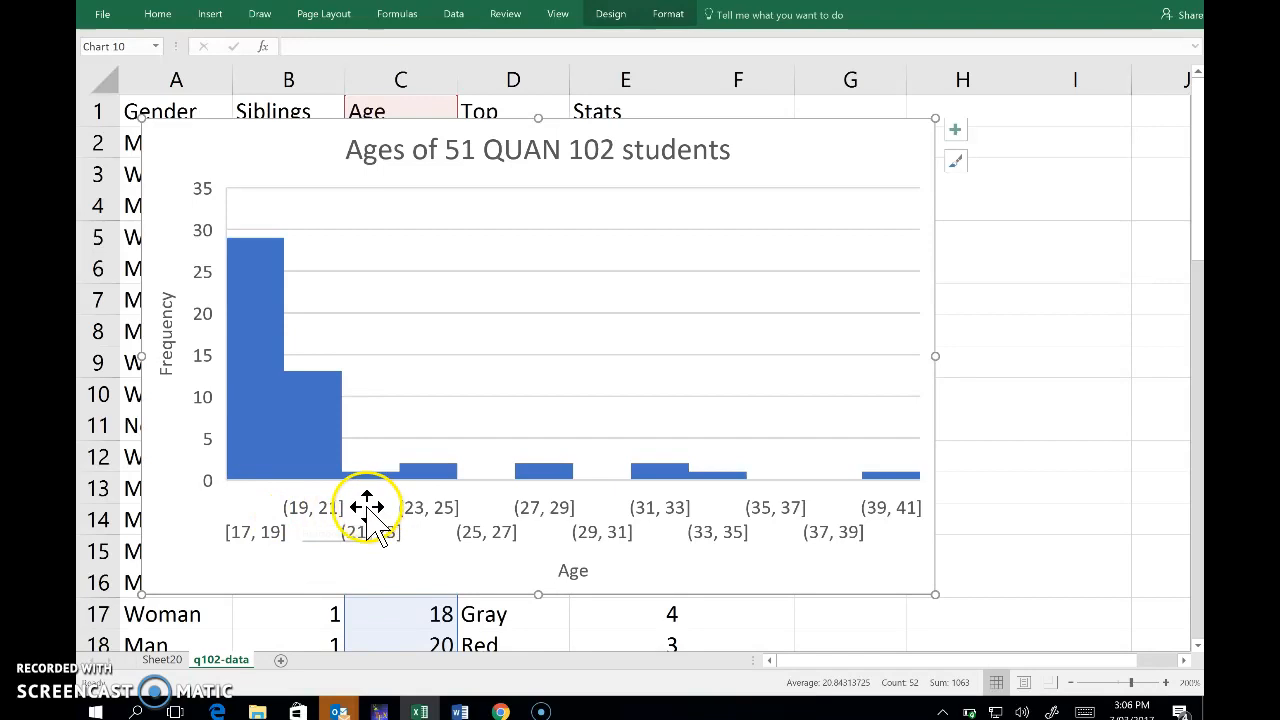
pyautogui.moveTo(330, 516)
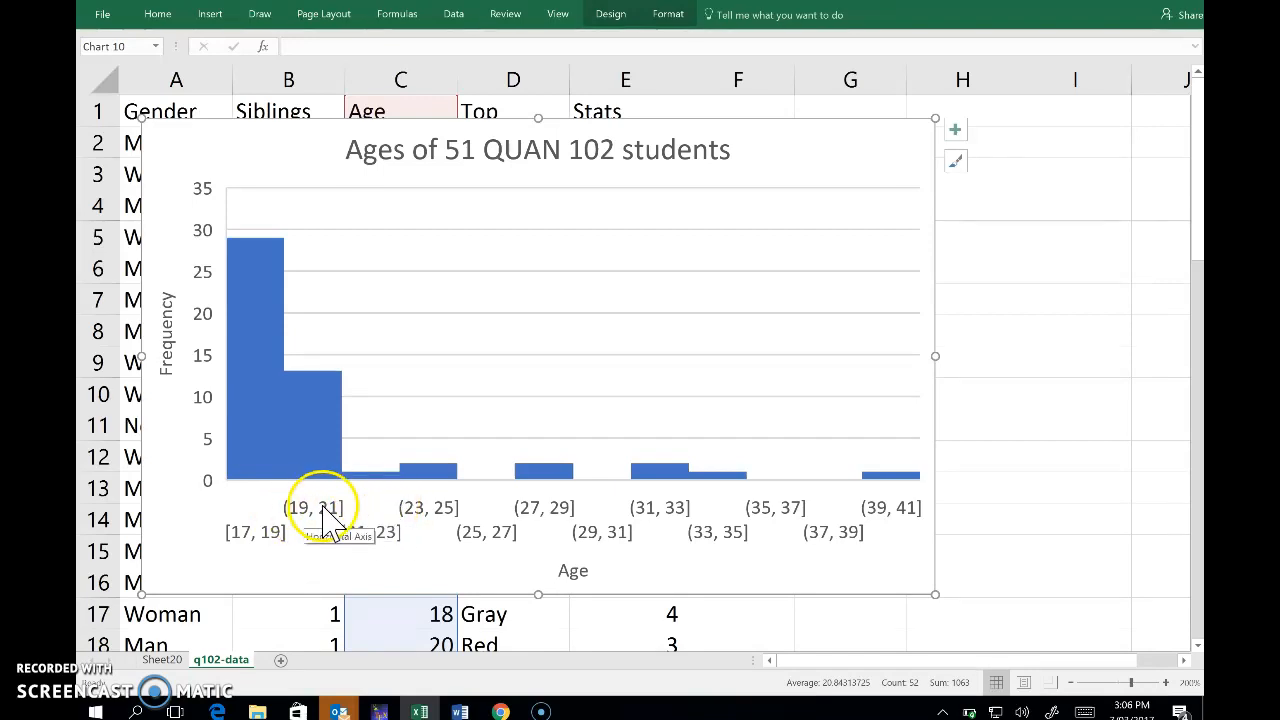
pyautogui.moveTo(380, 504)
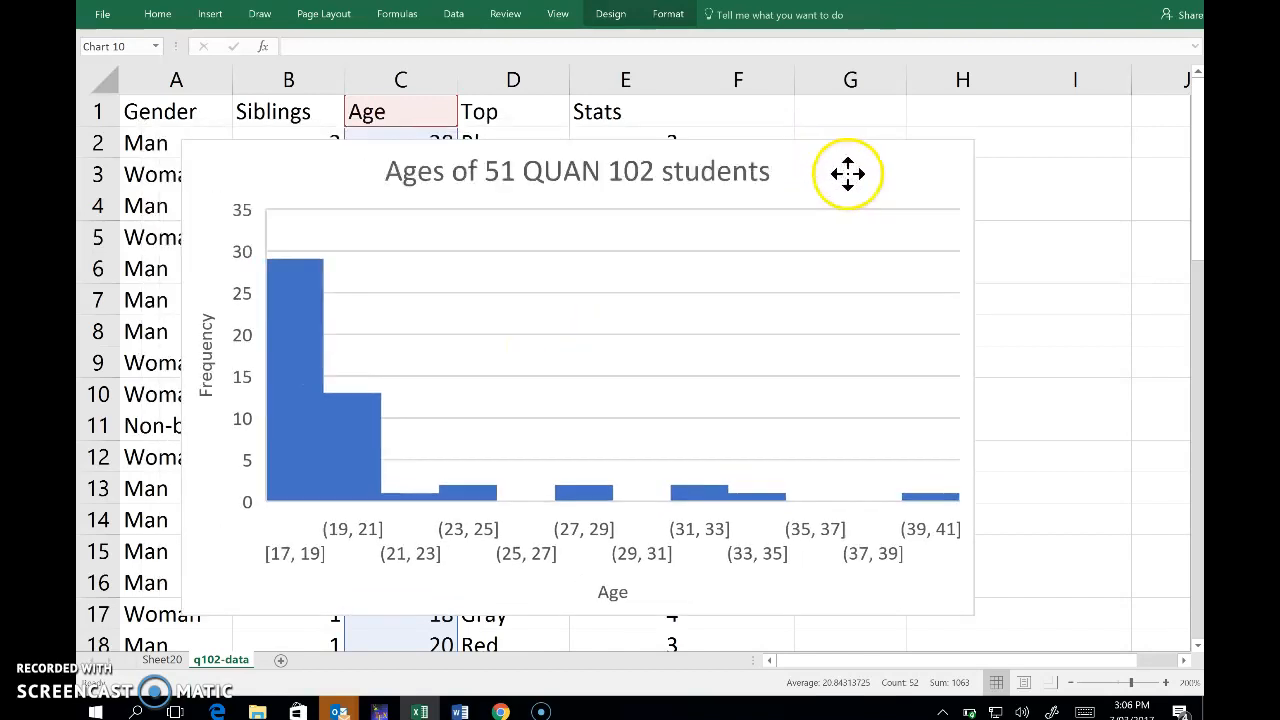
# Drag the finished histogram right so the Gender and Siblings columns are uncovered
pyautogui.moveTo(848, 172); pyautogui.dragTo(920, 186)
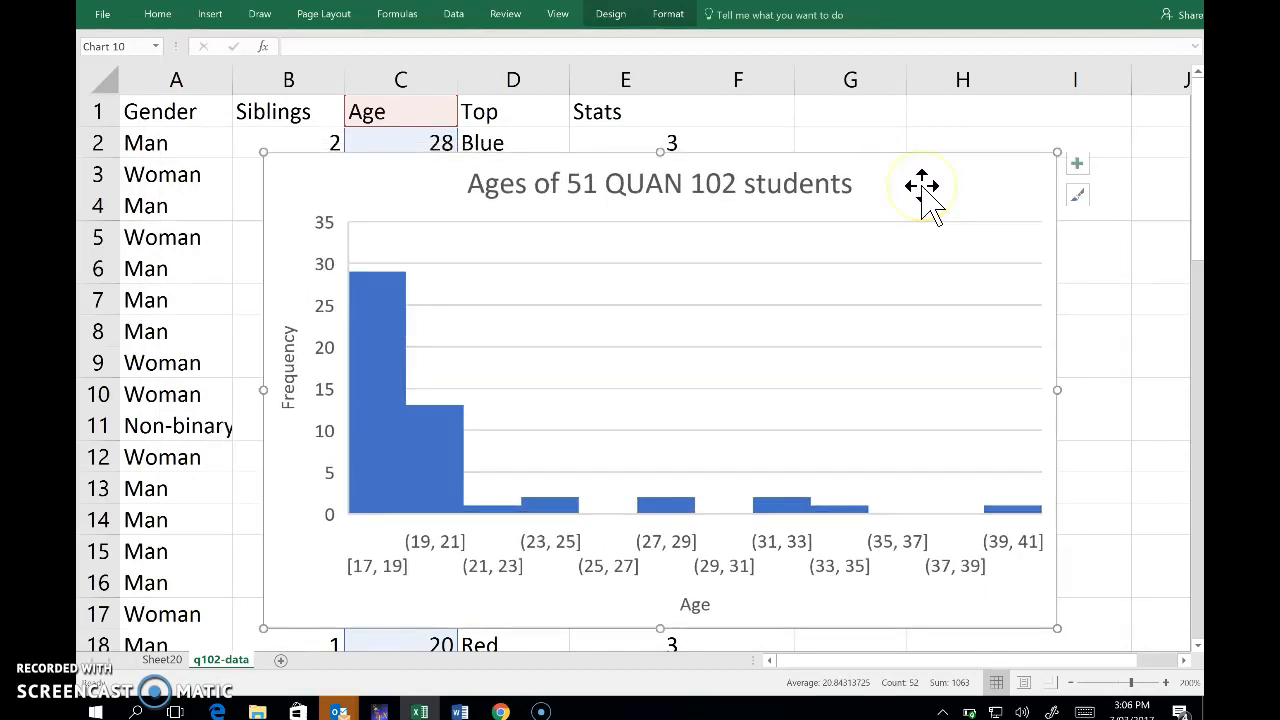
pyautogui.moveTo(524, 422)
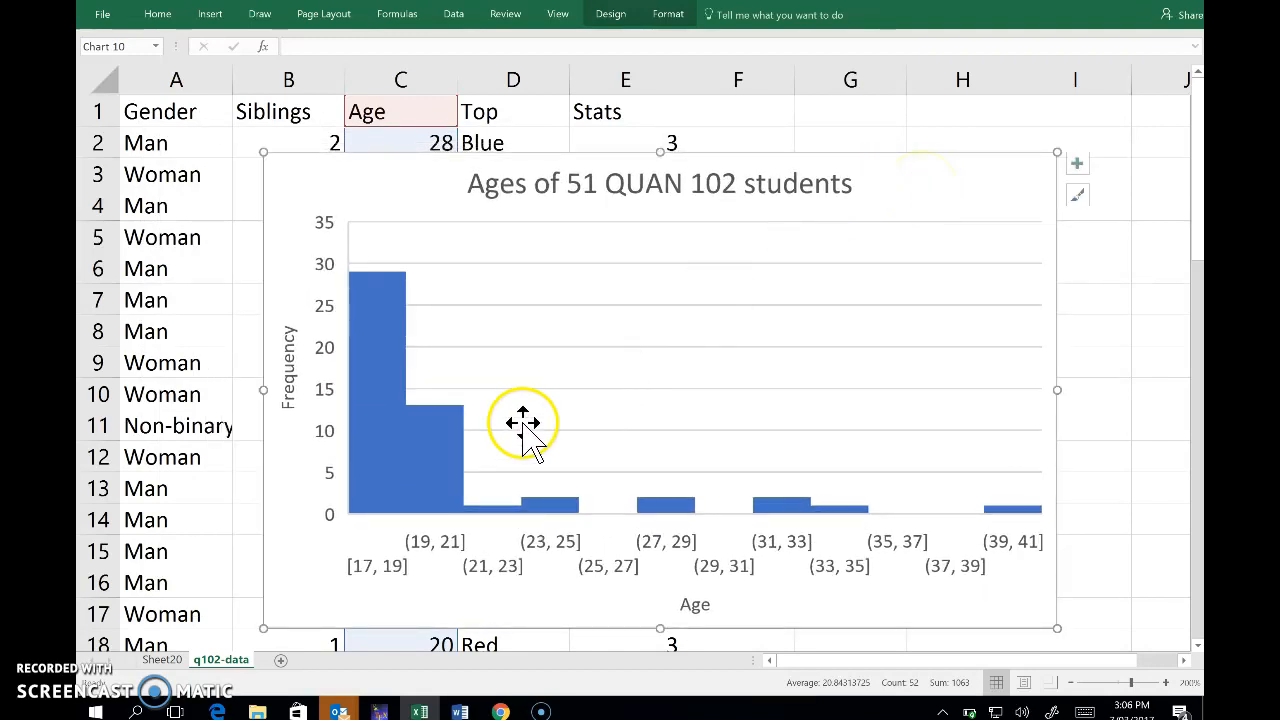
pyautogui.moveTo(420, 560)
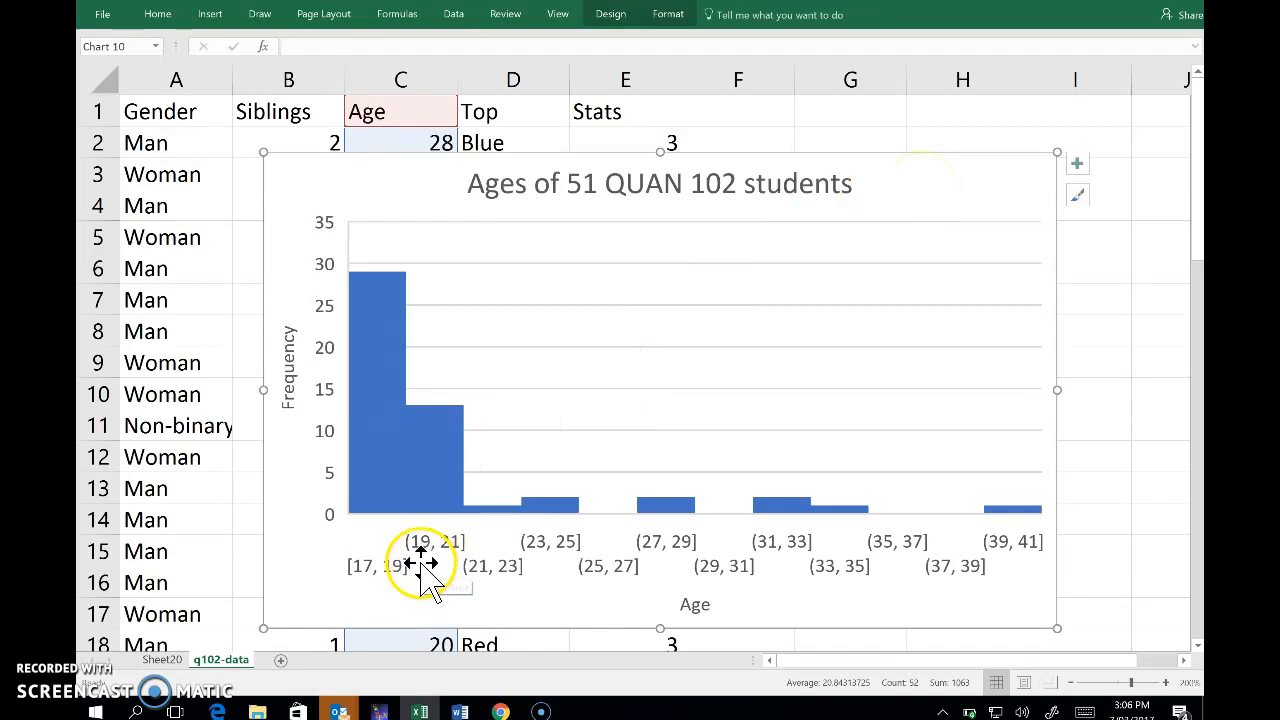
pyautogui.moveTo(444, 564)
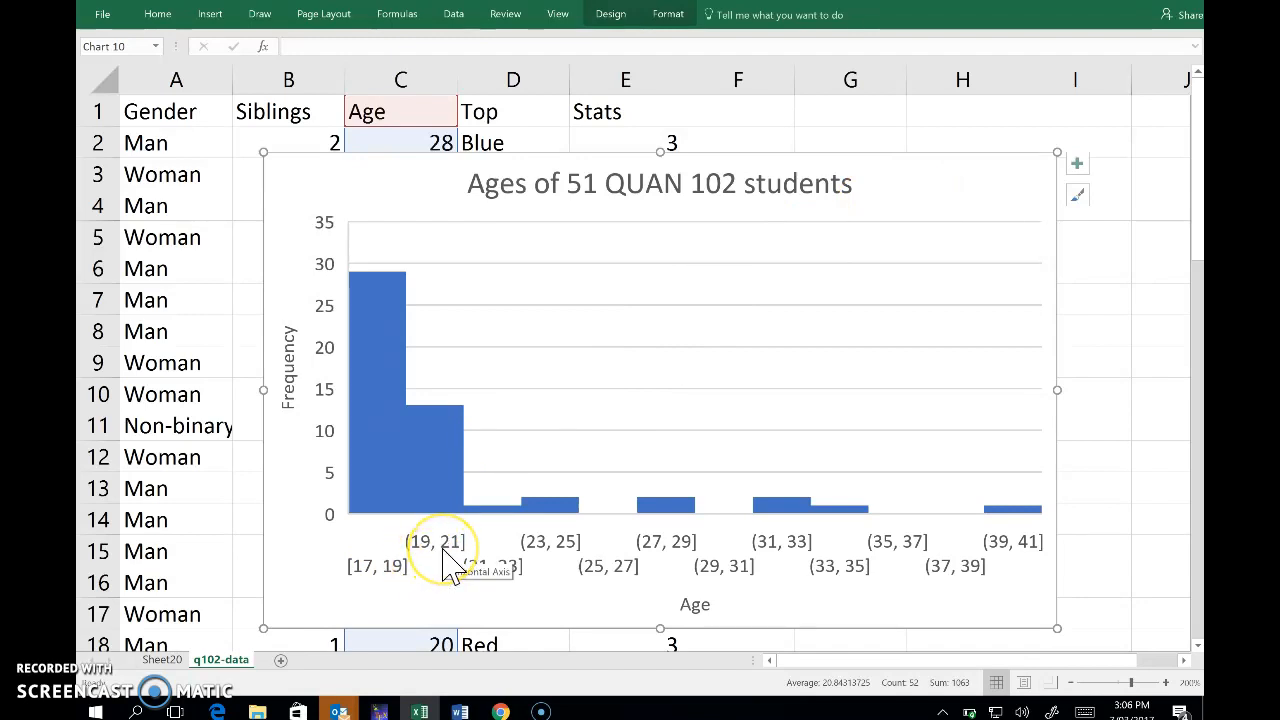